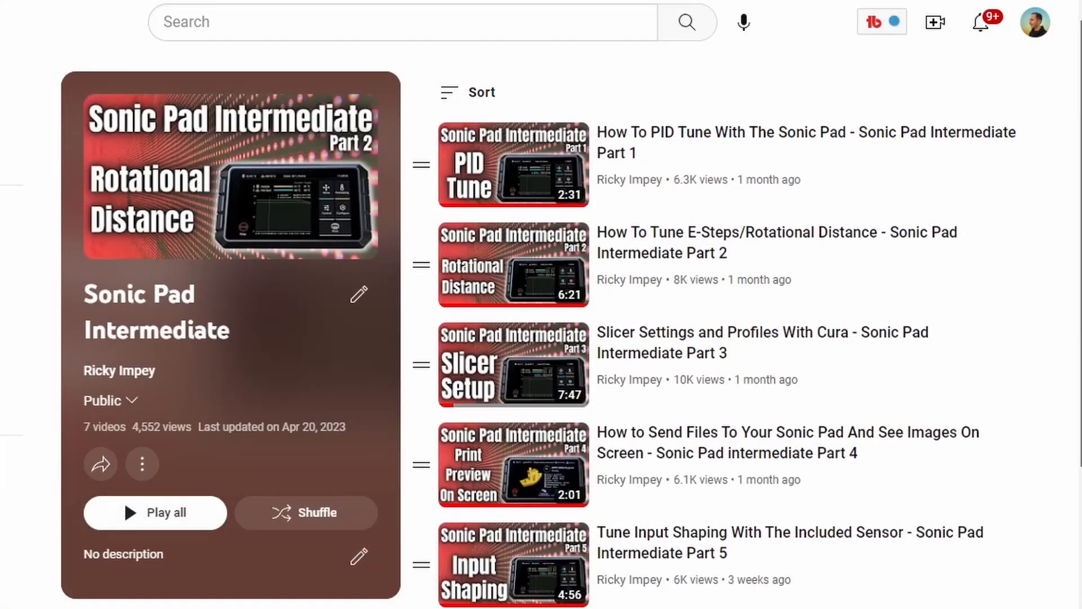
Load the ringing_tower model file into Cura
{"action": "scroll", "scroll_direction": "down", "scroll_amount": 3}
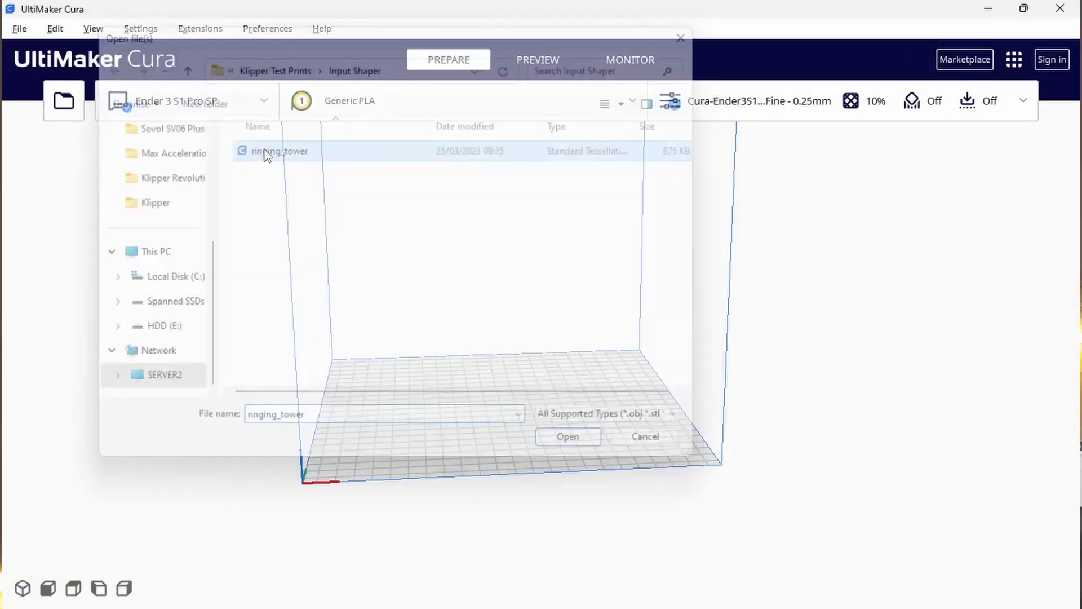
{"action": "left_click", "coordinate": [567, 436]}
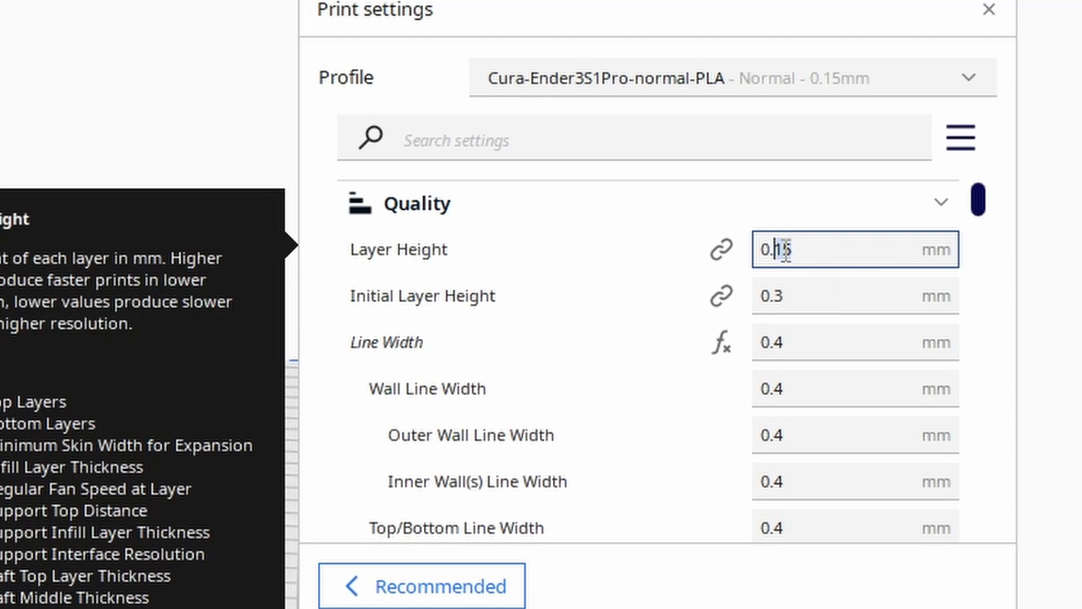
Enable Spiralize Outer Contour, set Top Layers to 0 and Bottom Thickness to 2 mm
{"action": "scroll", "scroll_direction": "down", "scroll_amount": 3}
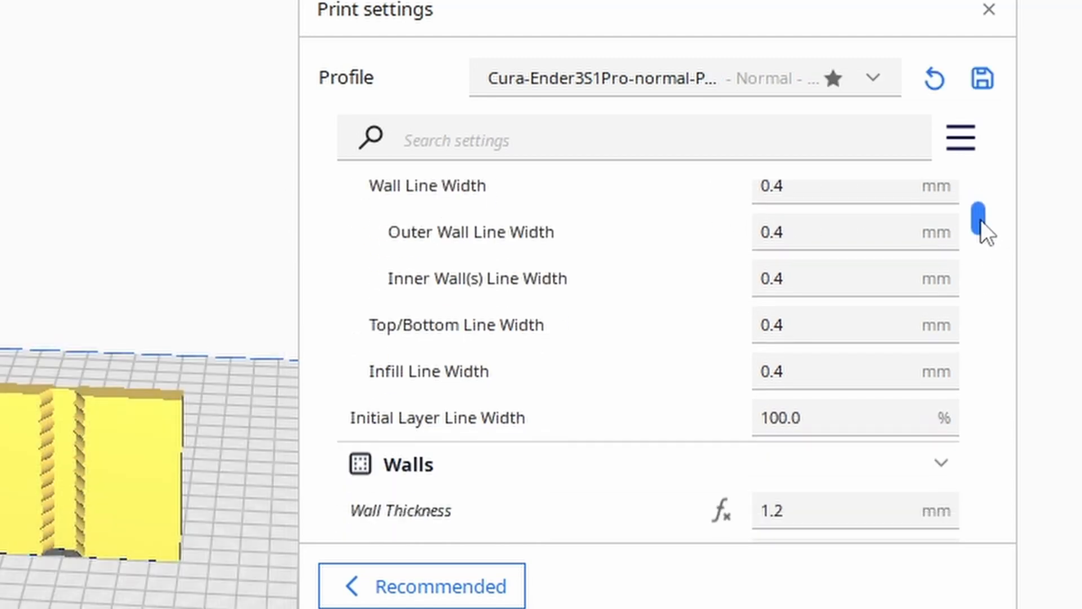
{"action": "scroll", "scroll_direction": "down", "scroll_amount": 3}
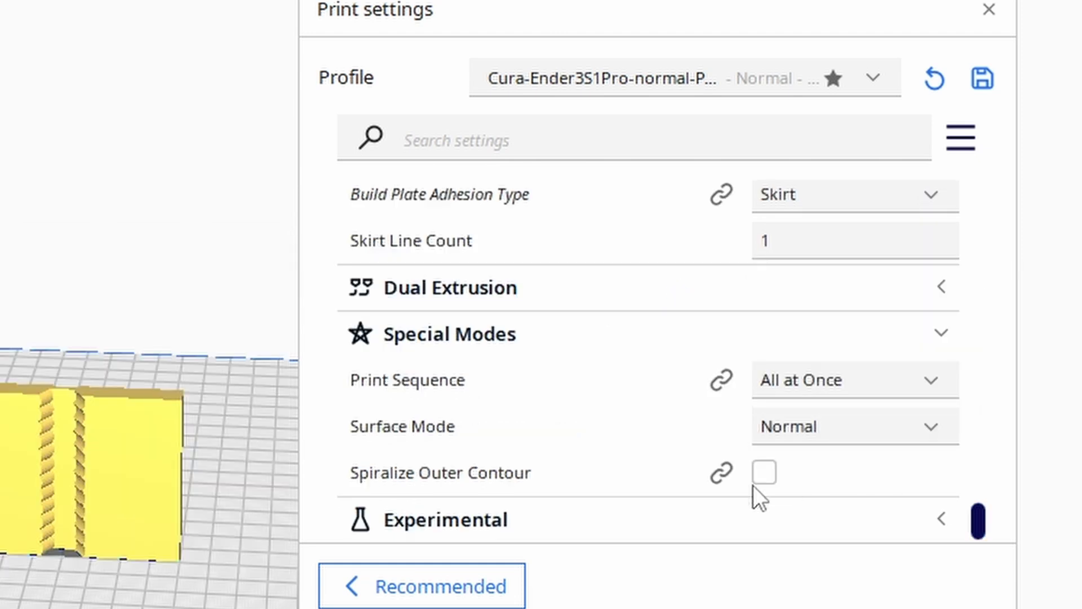
{"action": "left_click", "coordinate": [763, 473]}
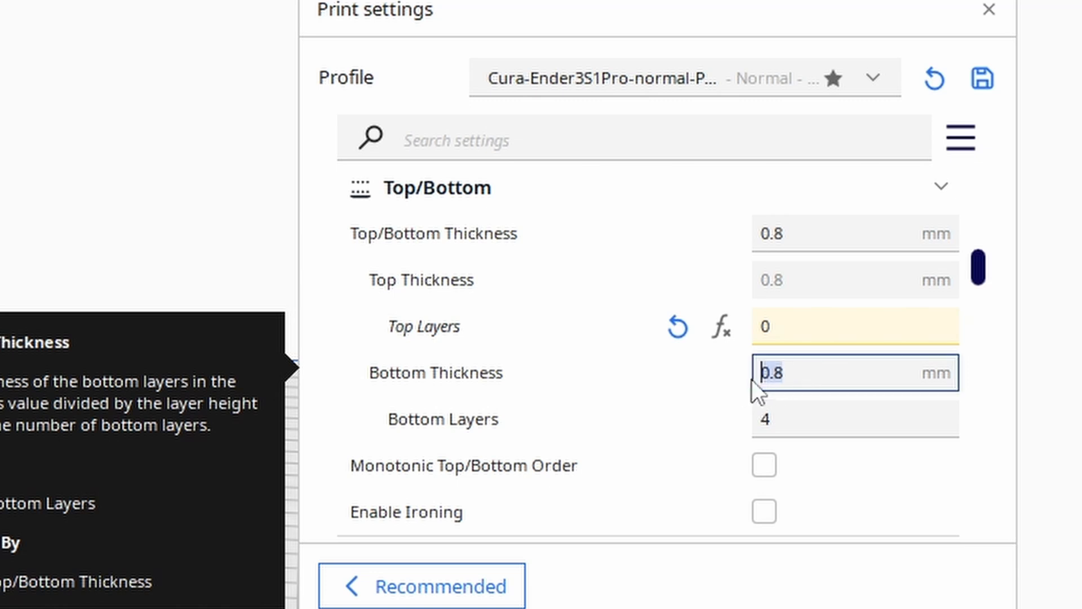
{"action": "type", "text": "2"}
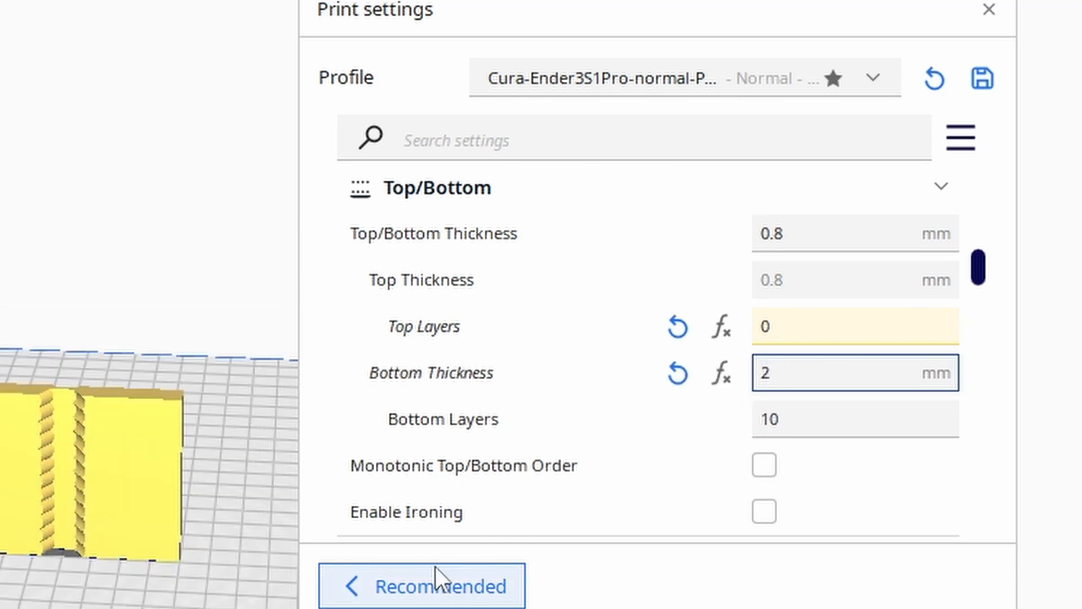